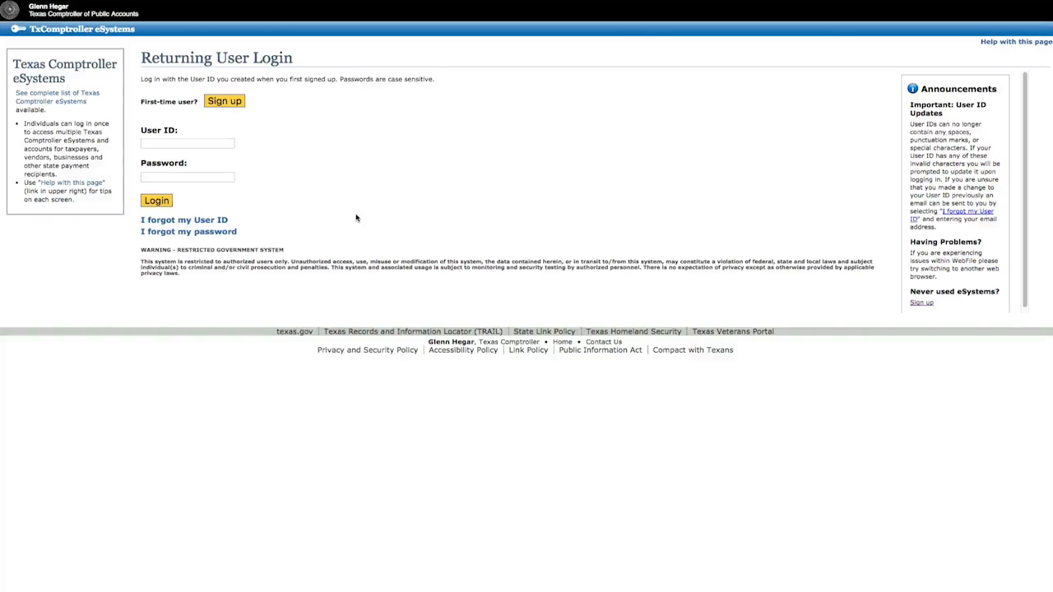
pyautogui.moveTo(223, 121)
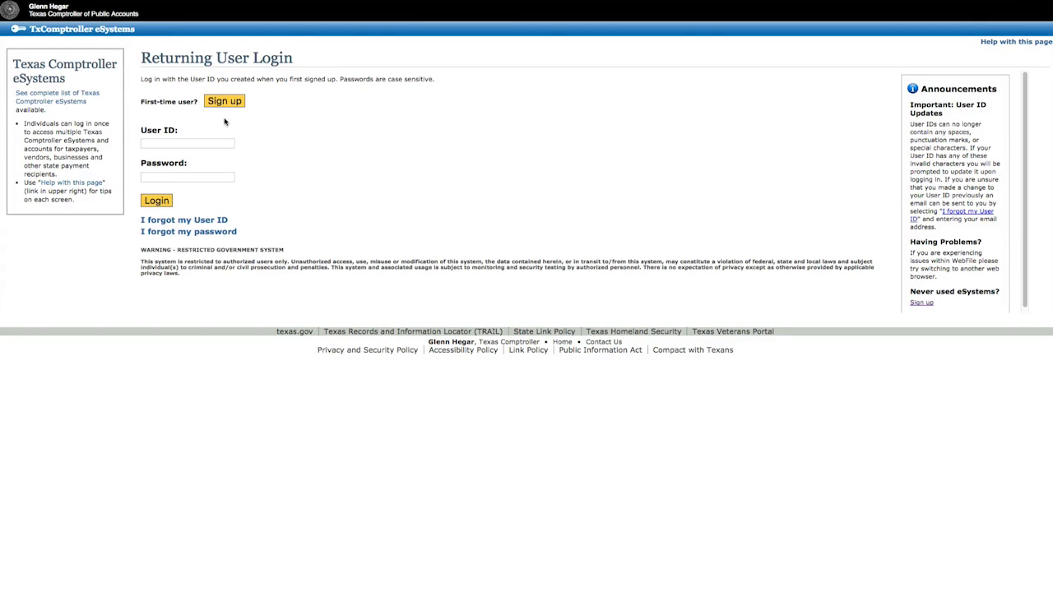
# Sign up with user ID 'janeta', name Taxpayer, phone and password, and submit step one.
pyautogui.click(223, 100)
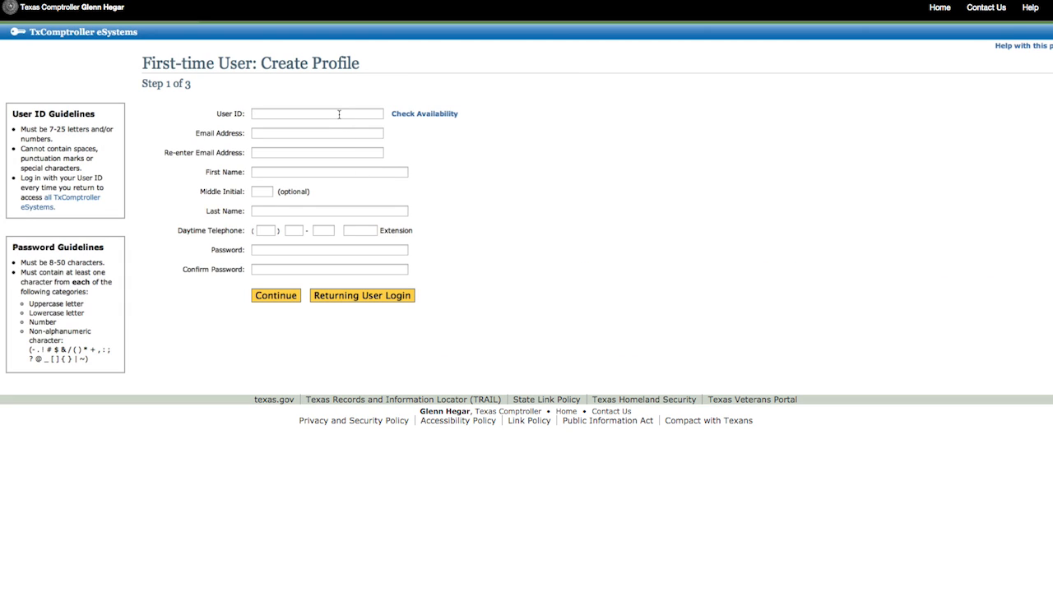
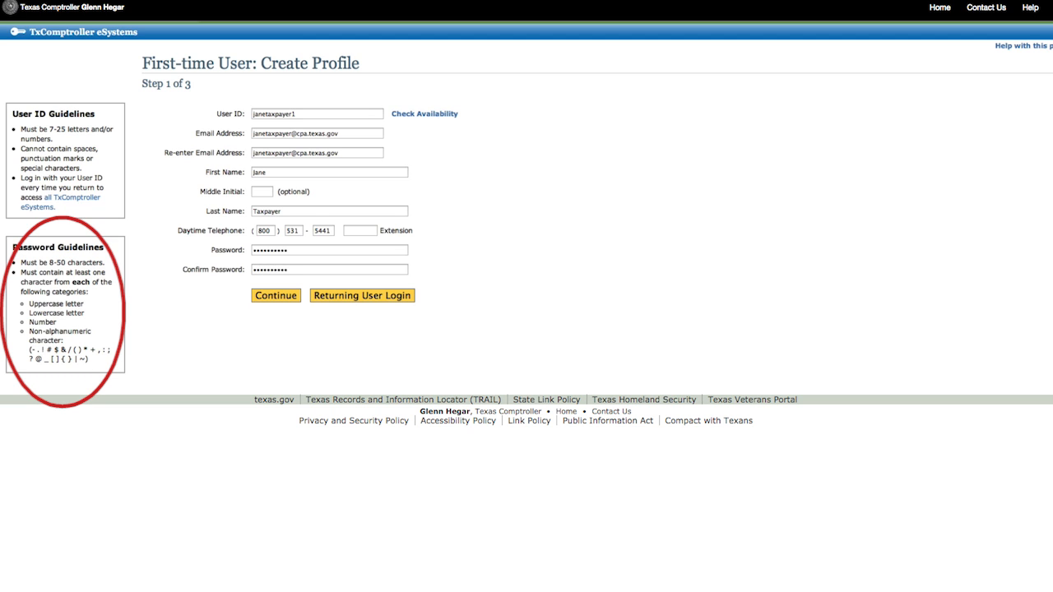
pyautogui.click(276, 295)
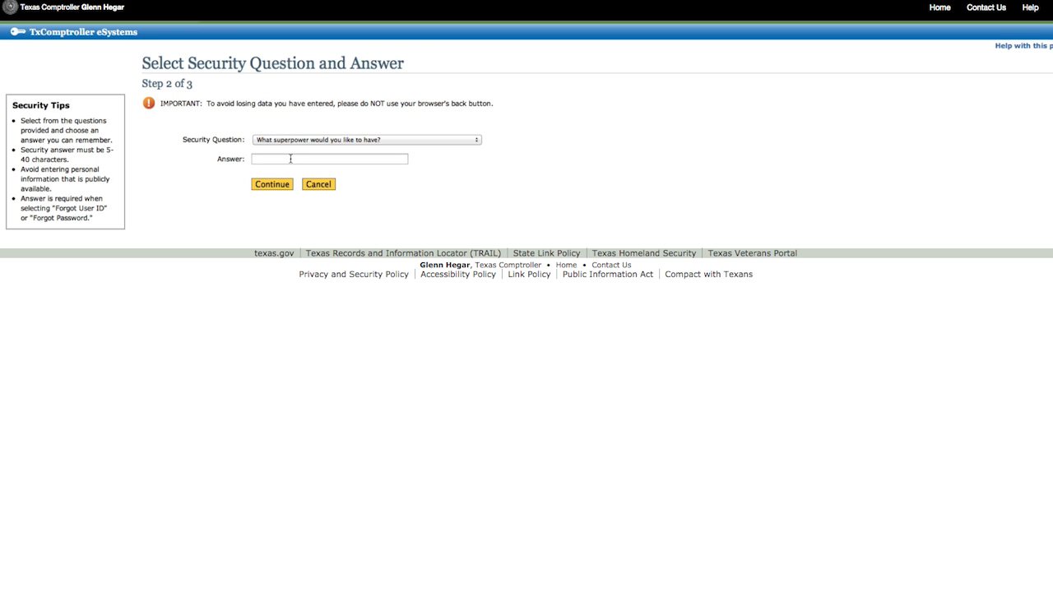
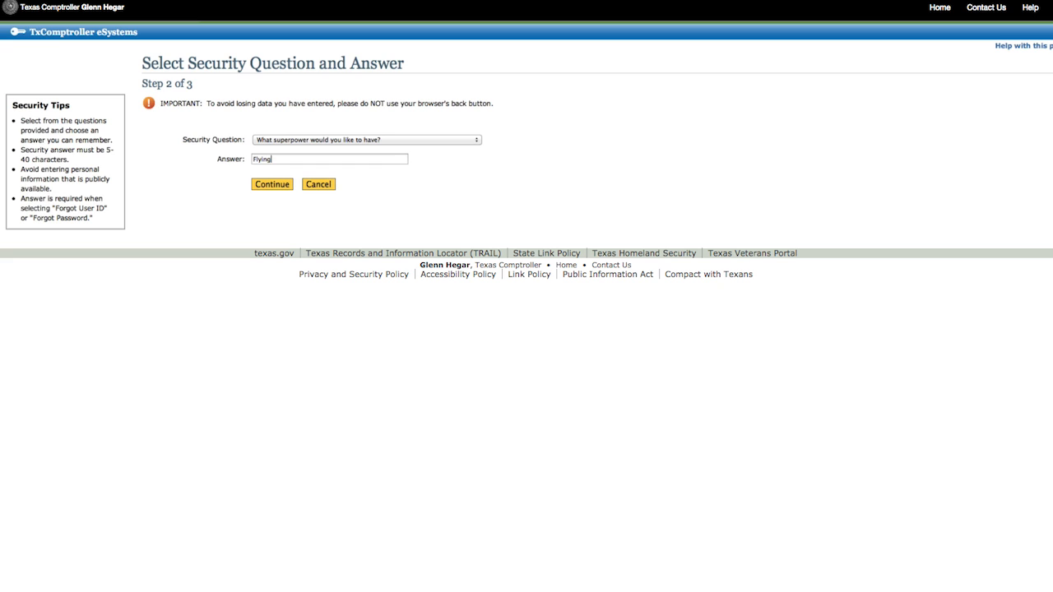
pyautogui.click(271, 184)
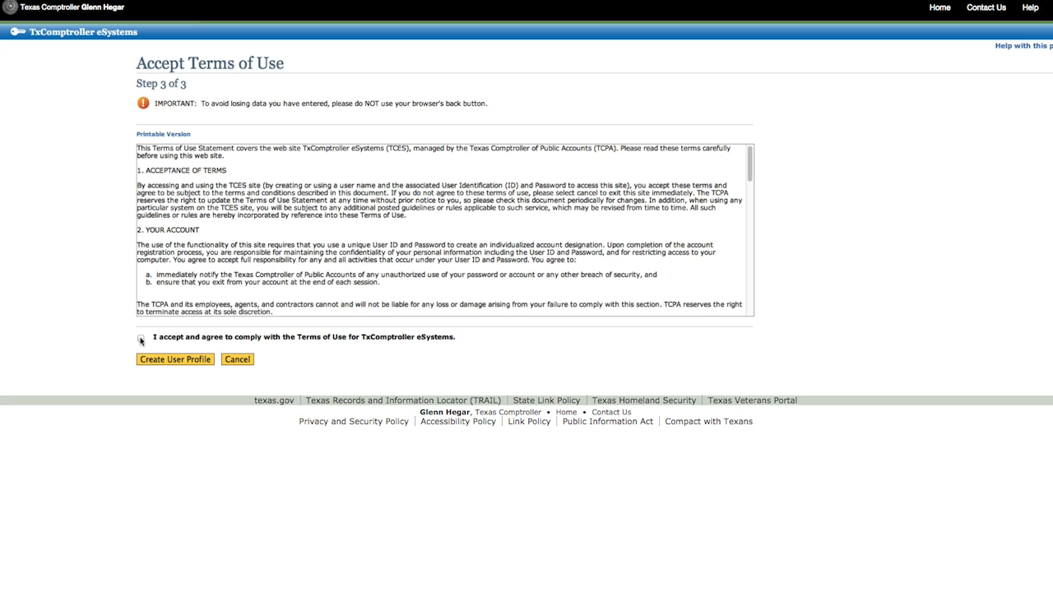
pyautogui.click(140, 337)
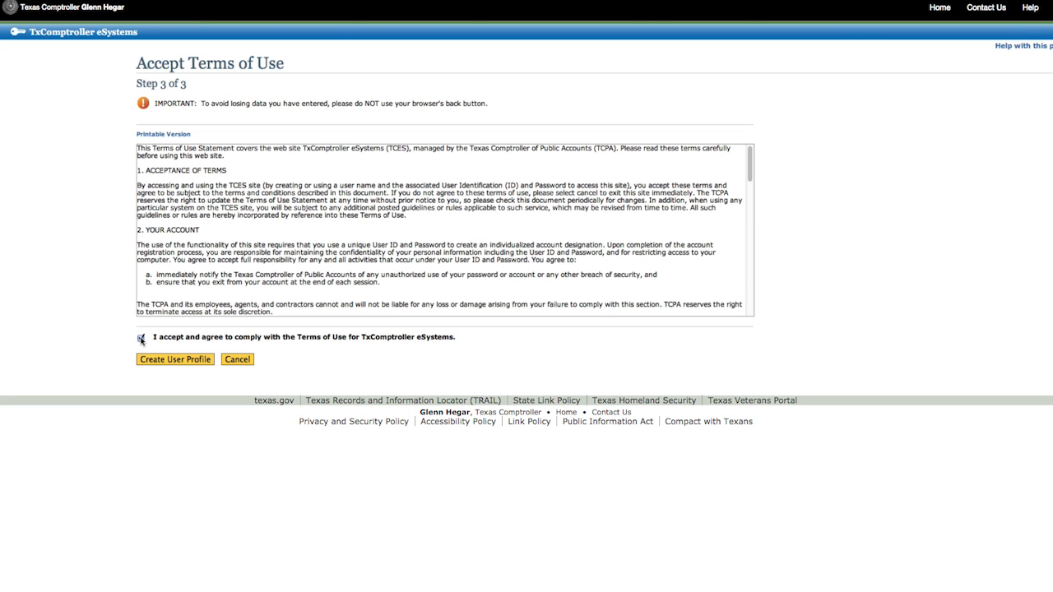
pyautogui.click(141, 338)
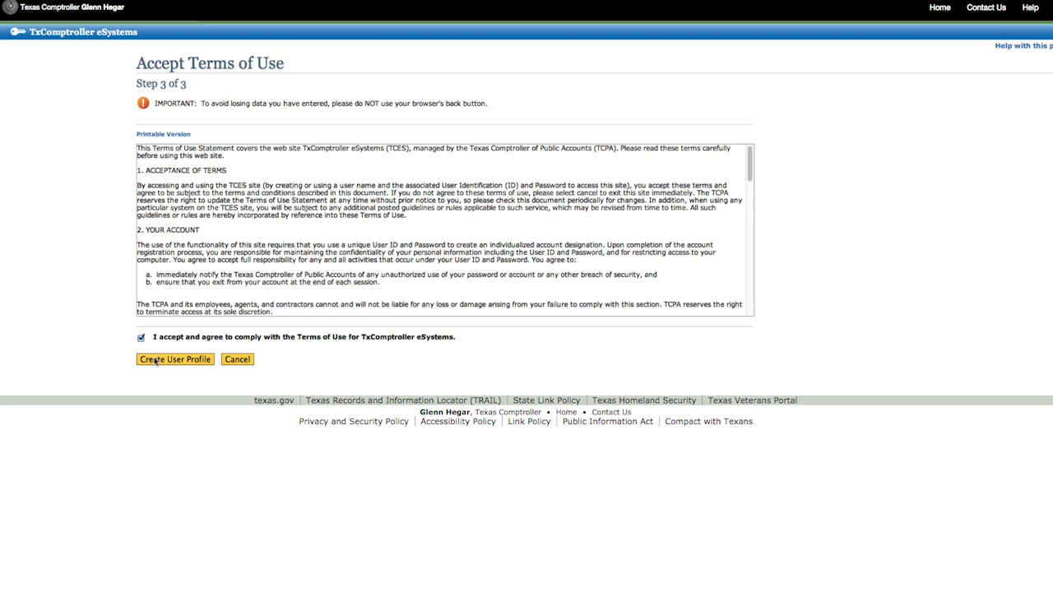
pyautogui.click(173, 359)
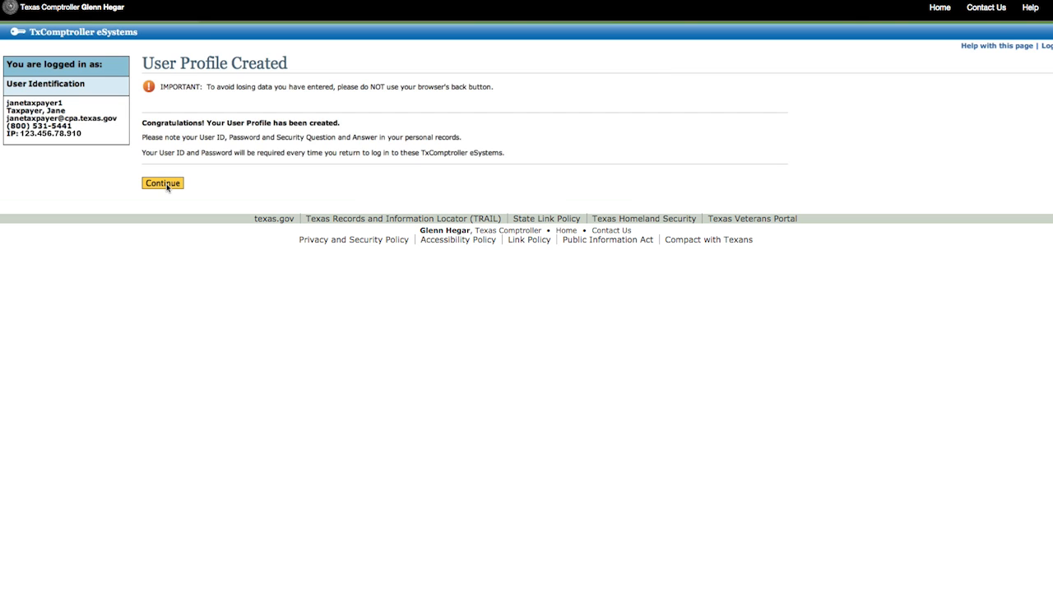
# Continue past the profile confirmation and choose WebFile/Pay Taxes and Fees from the eSystems menu.
pyautogui.click(162, 183)
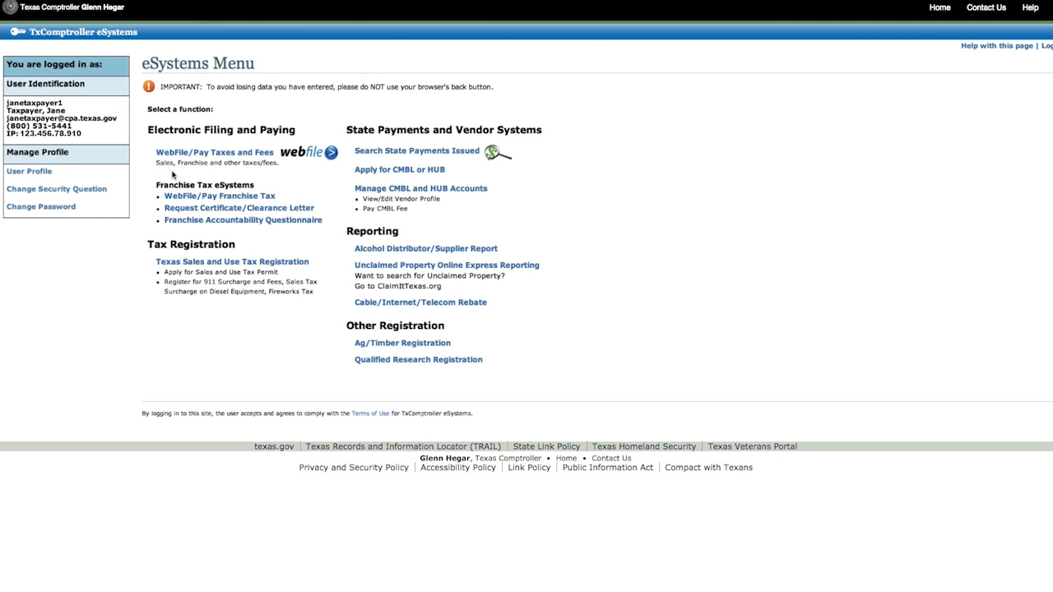
pyautogui.click(214, 152)
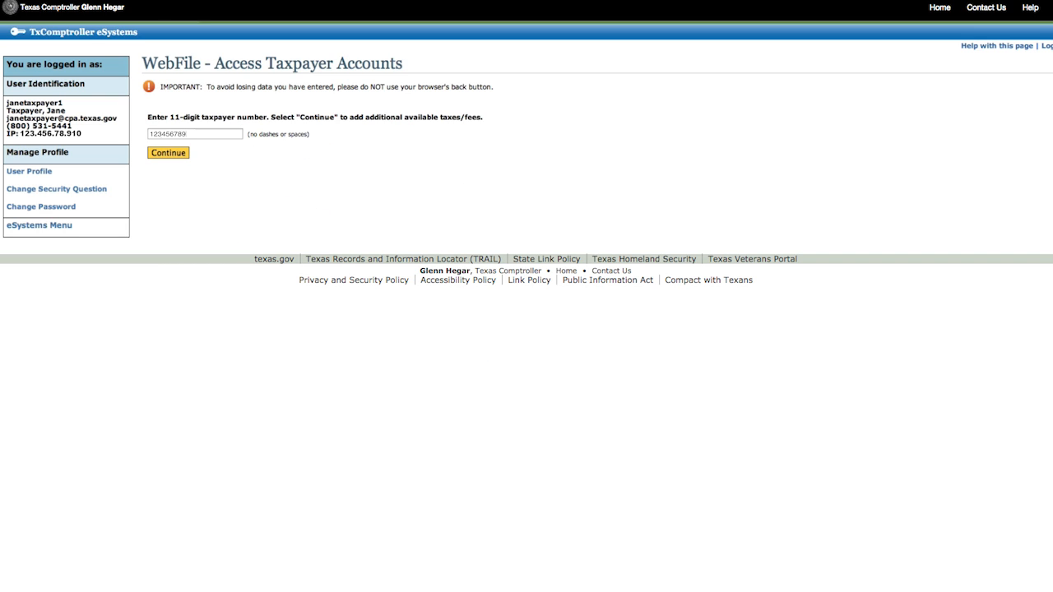
# Submit the taxpayer number, select Franchise Tax, and enter its WebFile number to create access.
pyautogui.write('10')
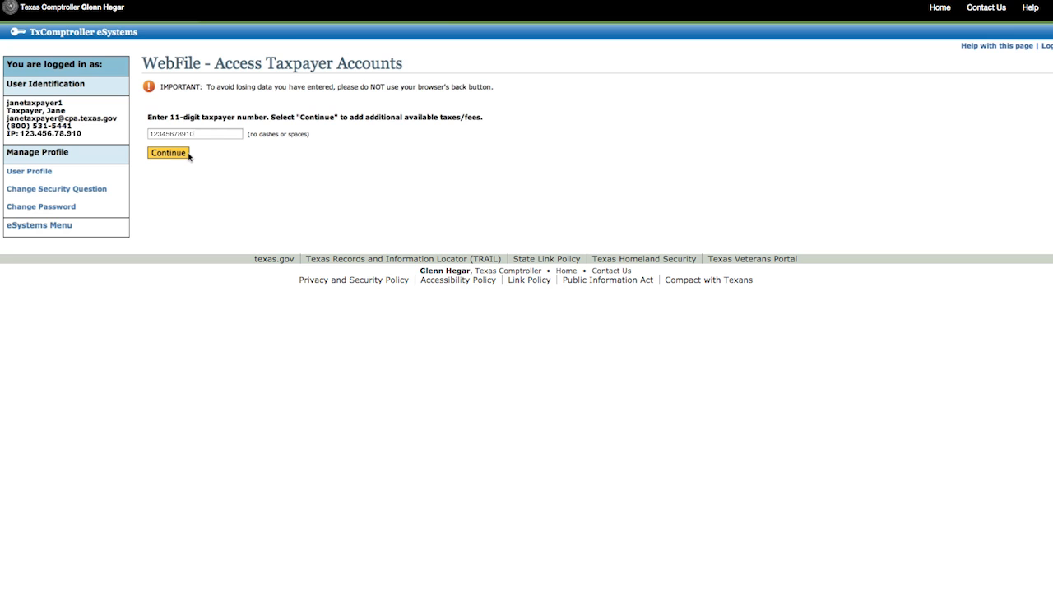
pyautogui.click(168, 153)
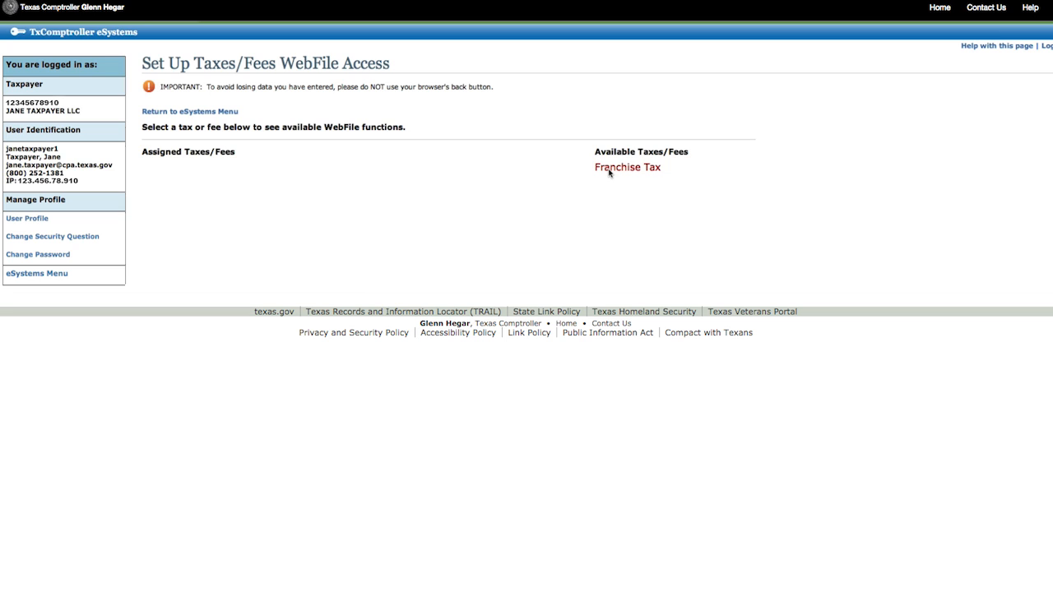
pyautogui.click(626, 166)
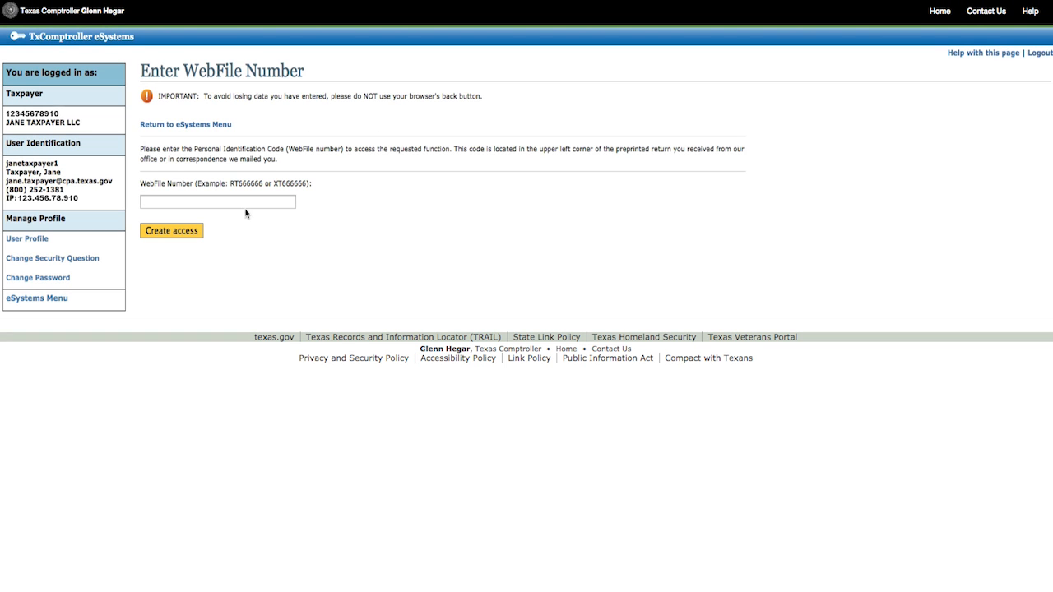
pyautogui.write('xt')
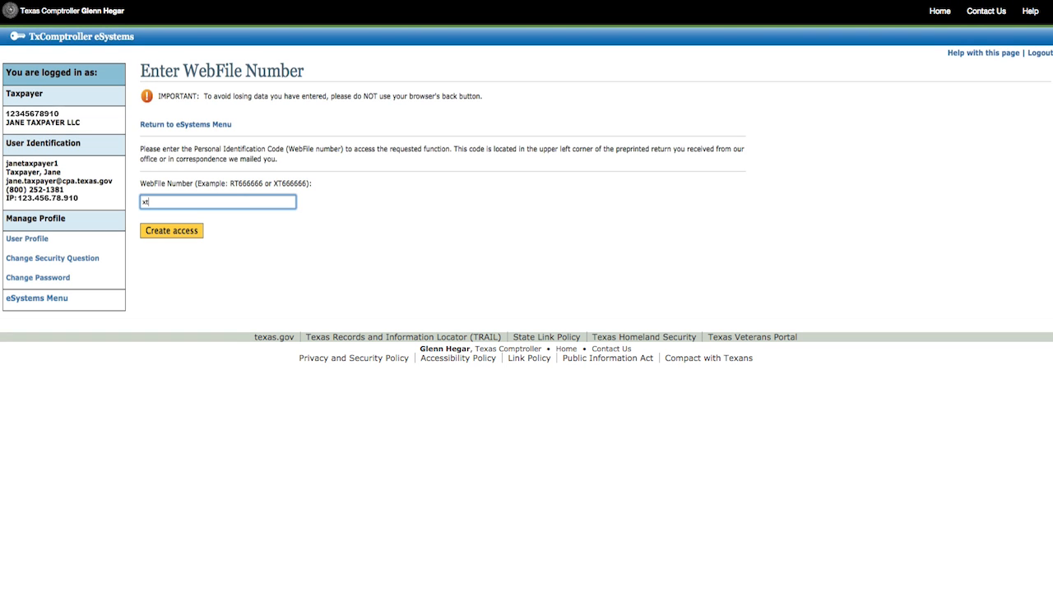
pyautogui.write('000000')
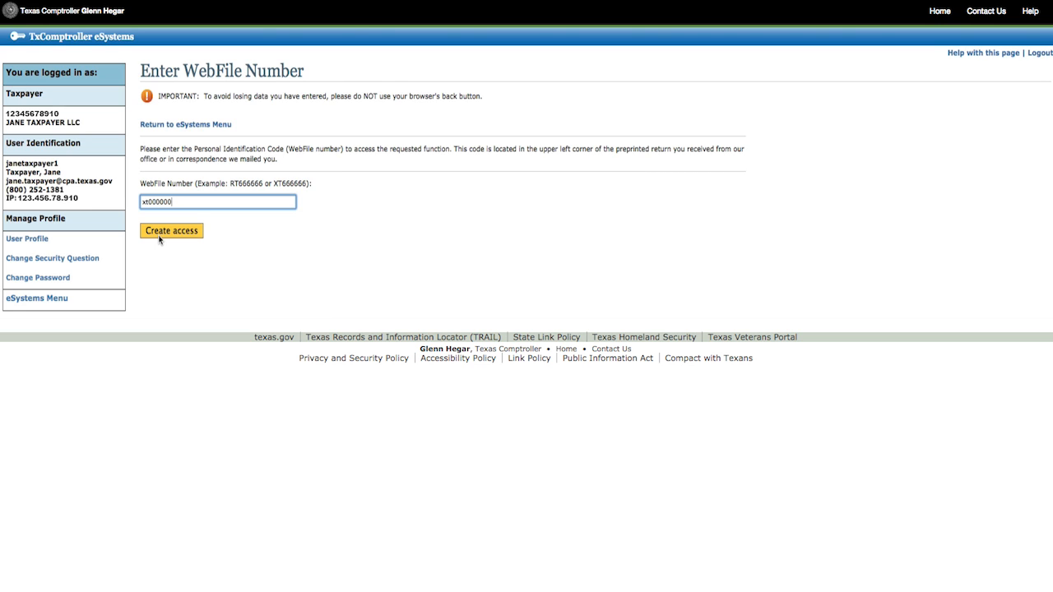
pyautogui.click(171, 230)
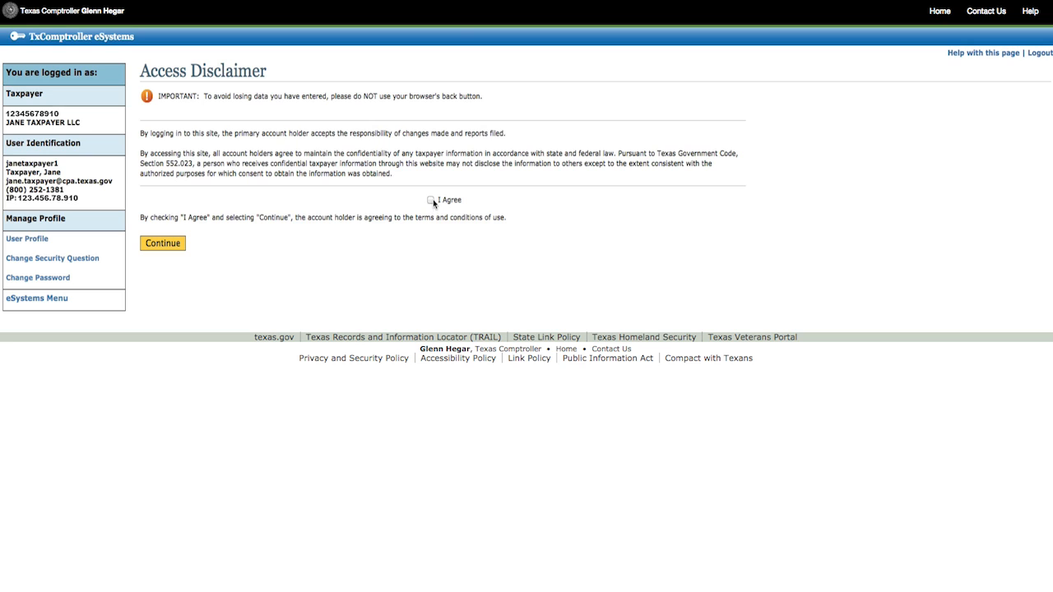
# Agree to the disclaimer, confirm the access rights, and open Franchise Tax under Assigned Taxes/Fees.
pyautogui.click(434, 200)
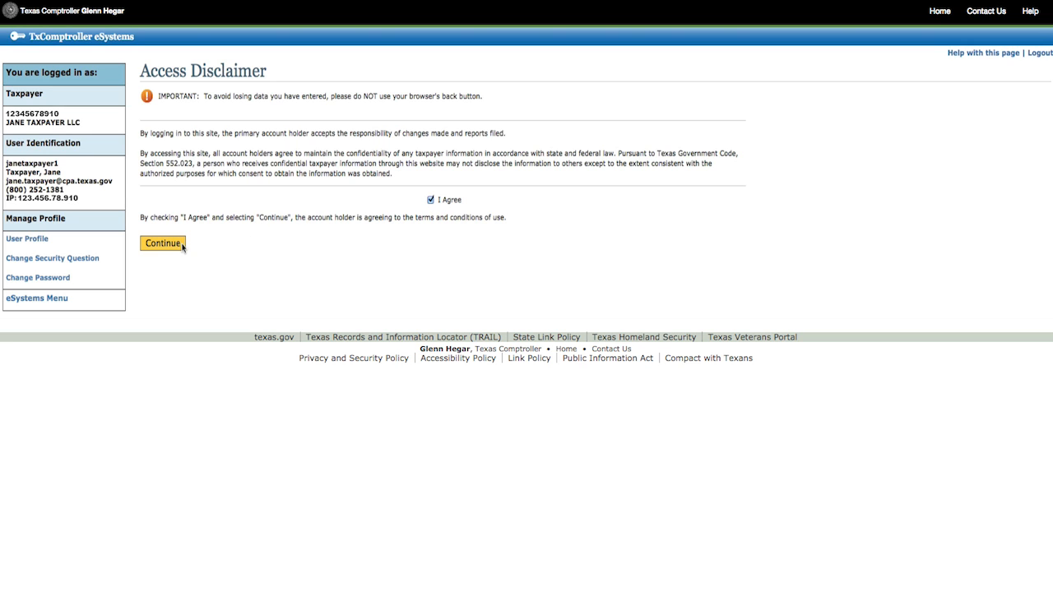
pyautogui.click(162, 243)
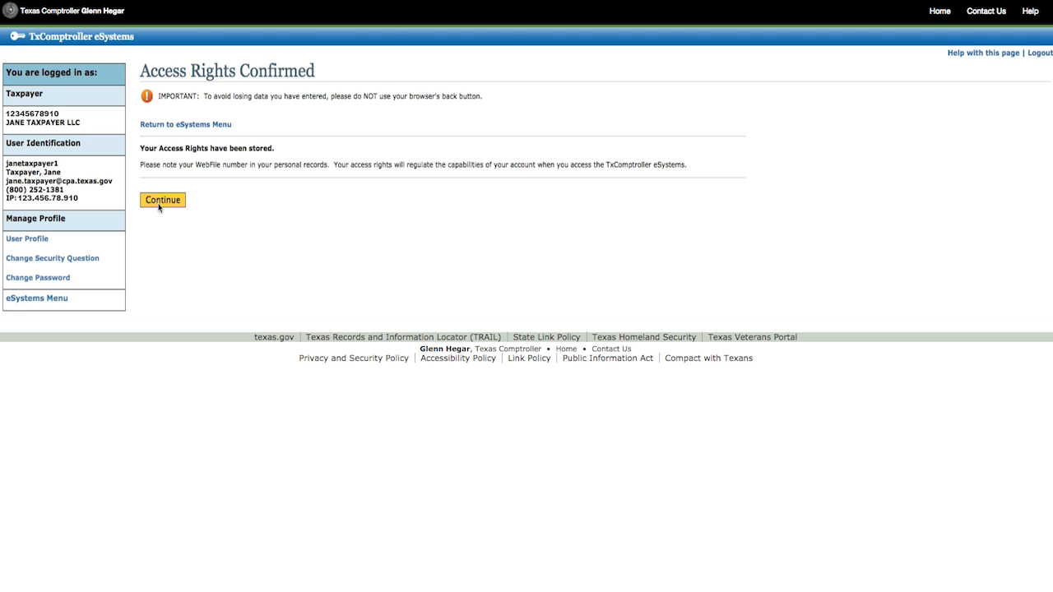
pyautogui.click(162, 199)
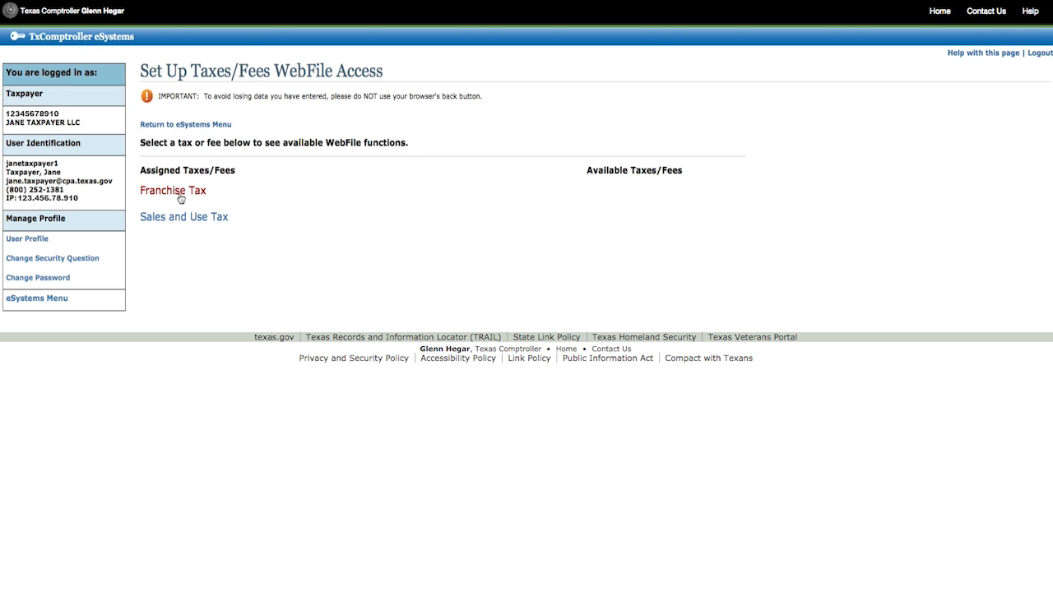
pyautogui.click(173, 190)
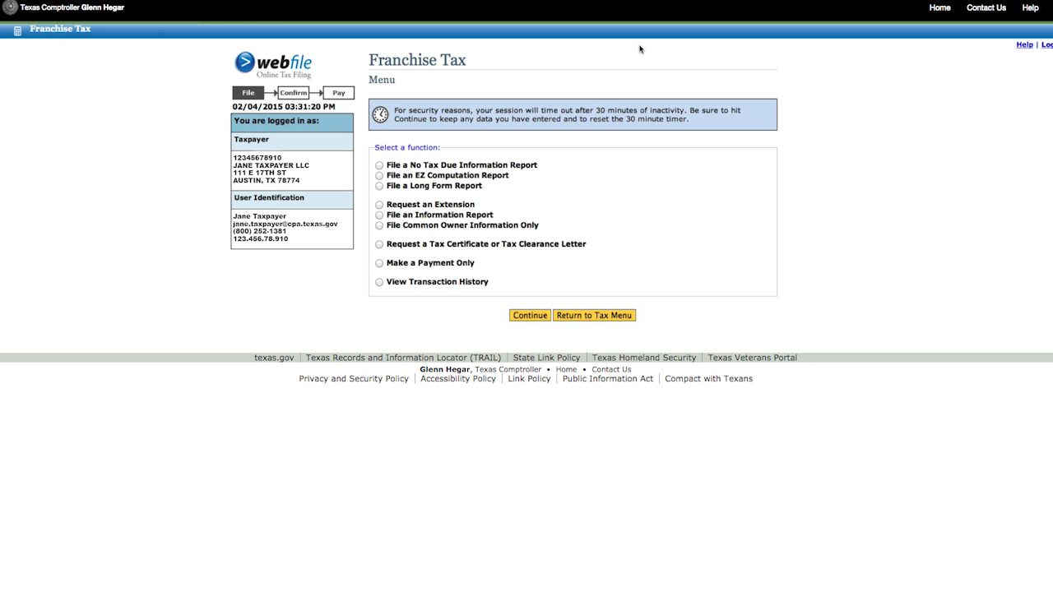